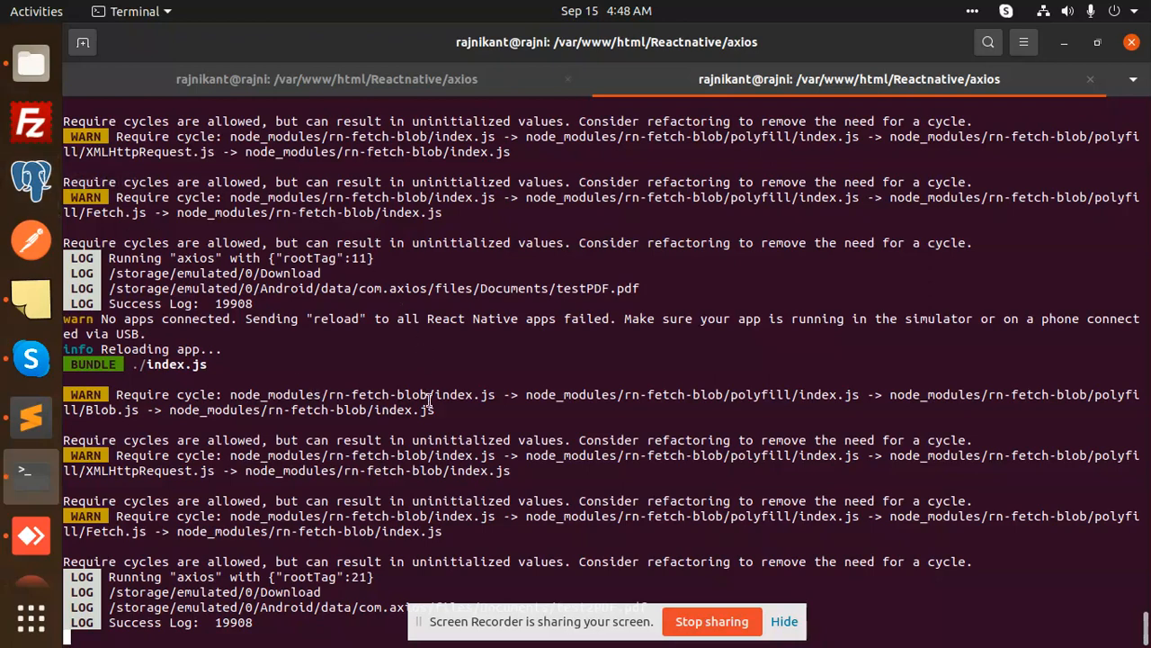
mouse_move(773, 434)
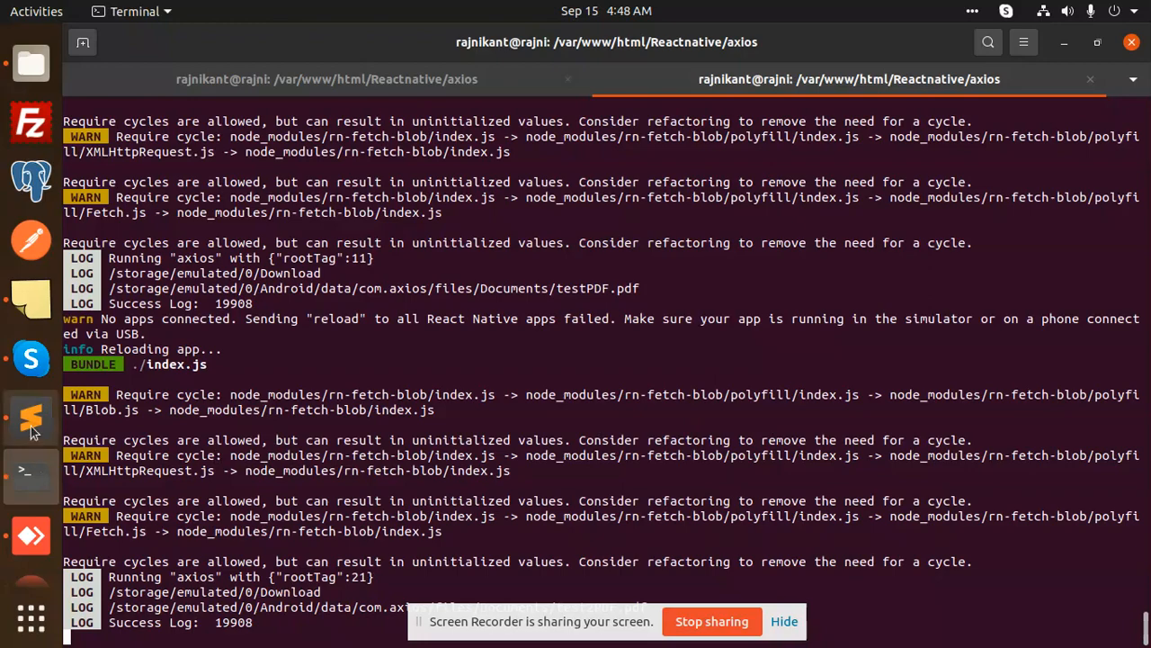
Show the createPDF function's RNFetchBlob.fs.writeFile block in App.js and select the filePath variable.
left_click(30, 417)
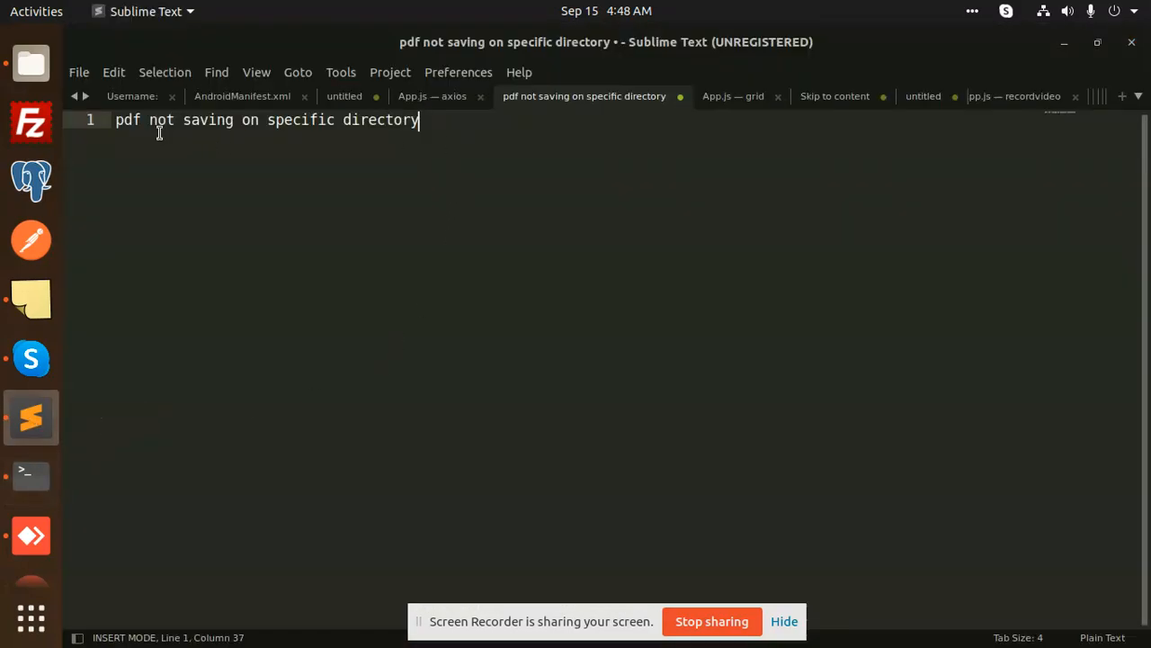
left_click(432, 97)
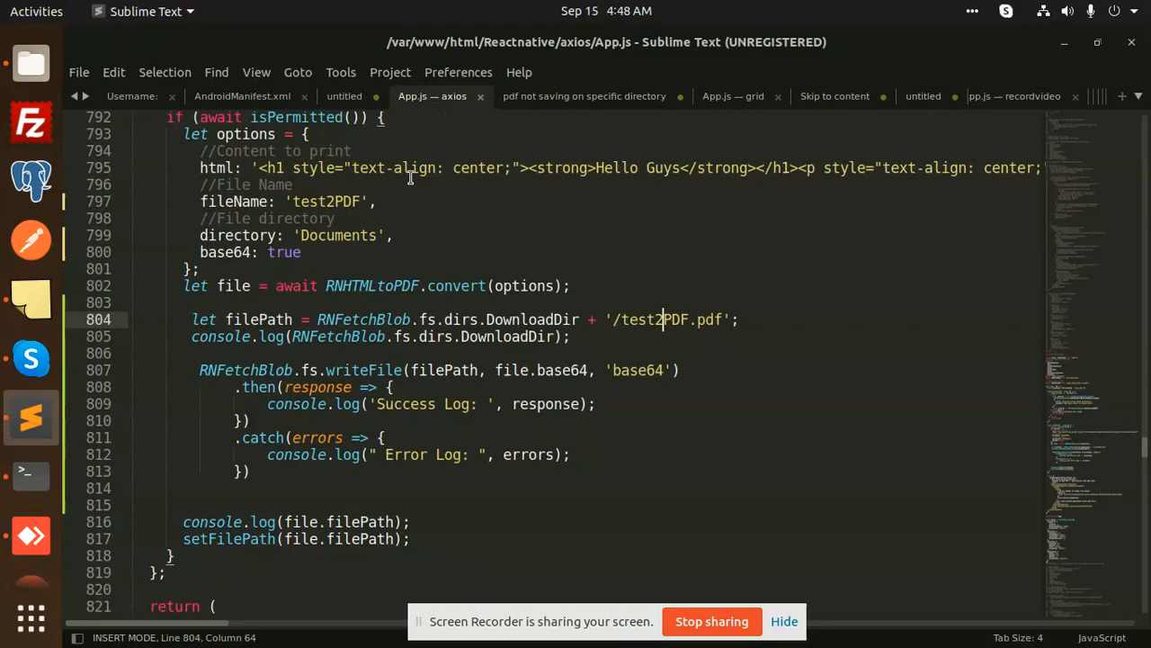
scroll("up", 3)
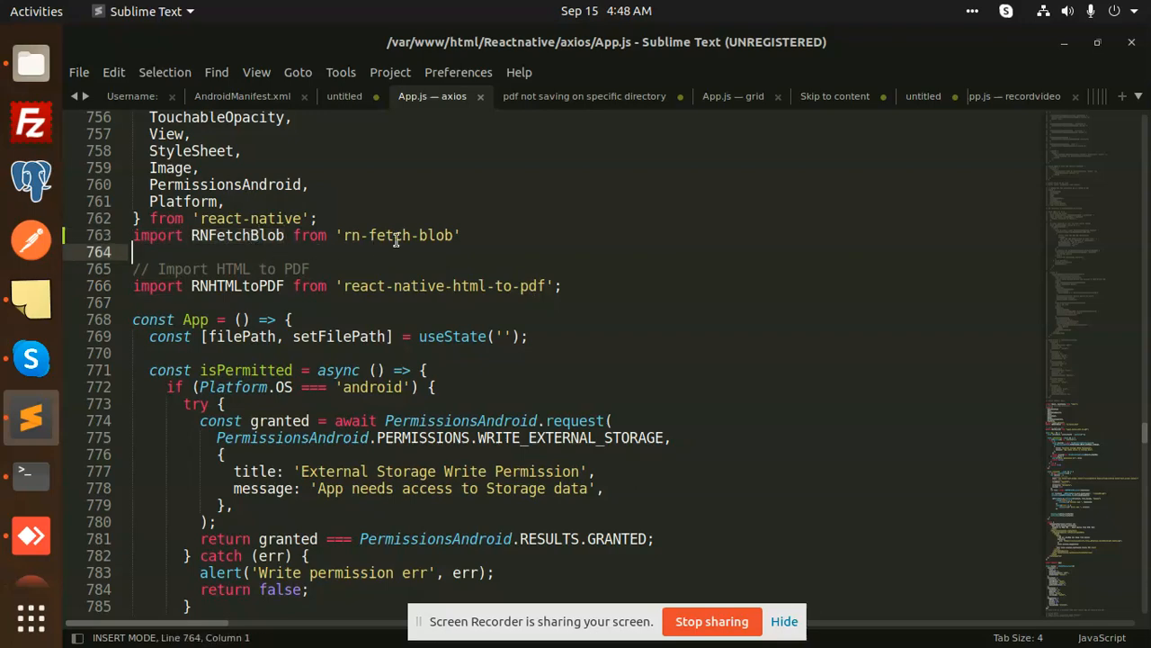
scroll("down", 3)
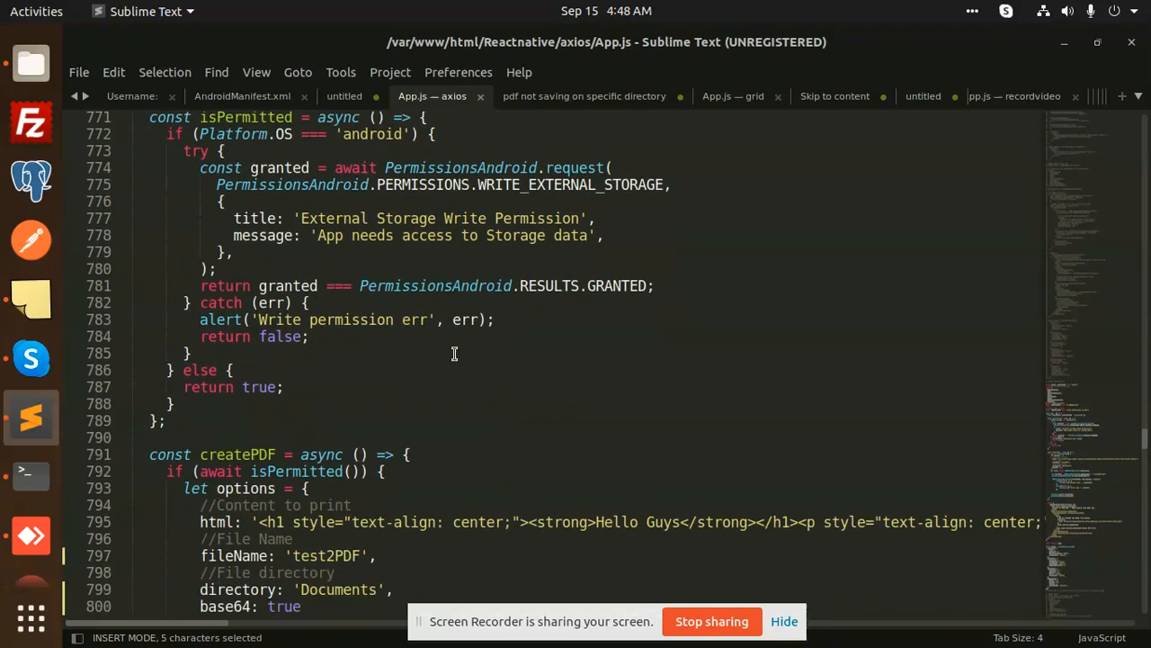
scroll("down", 3)
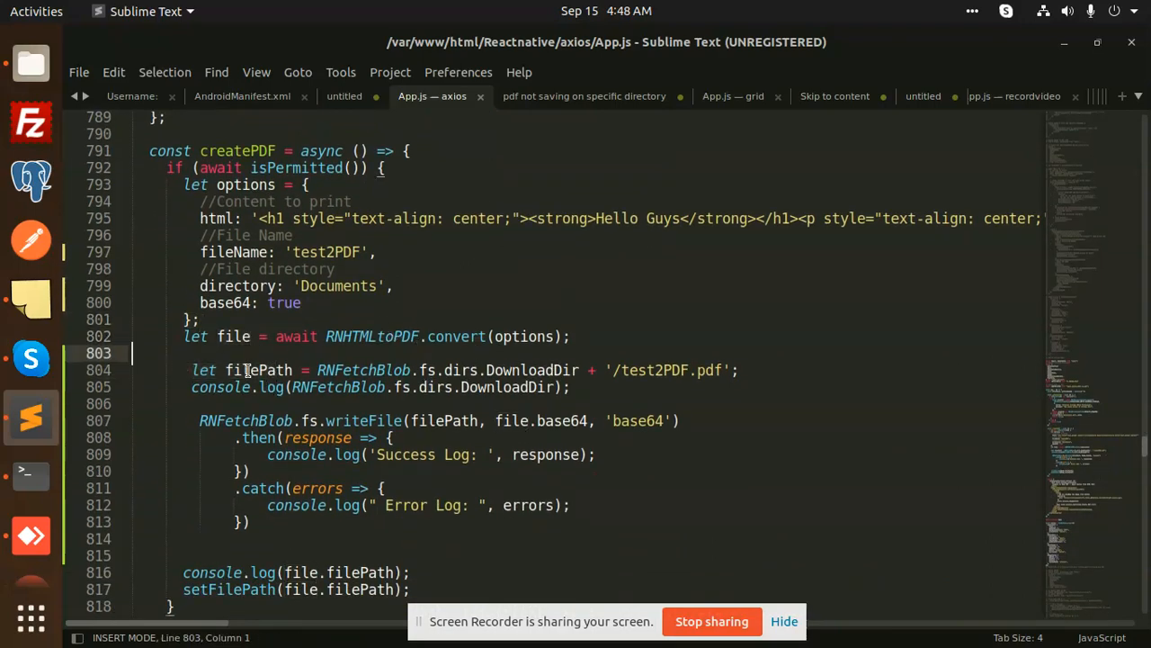
double_click(363, 370)
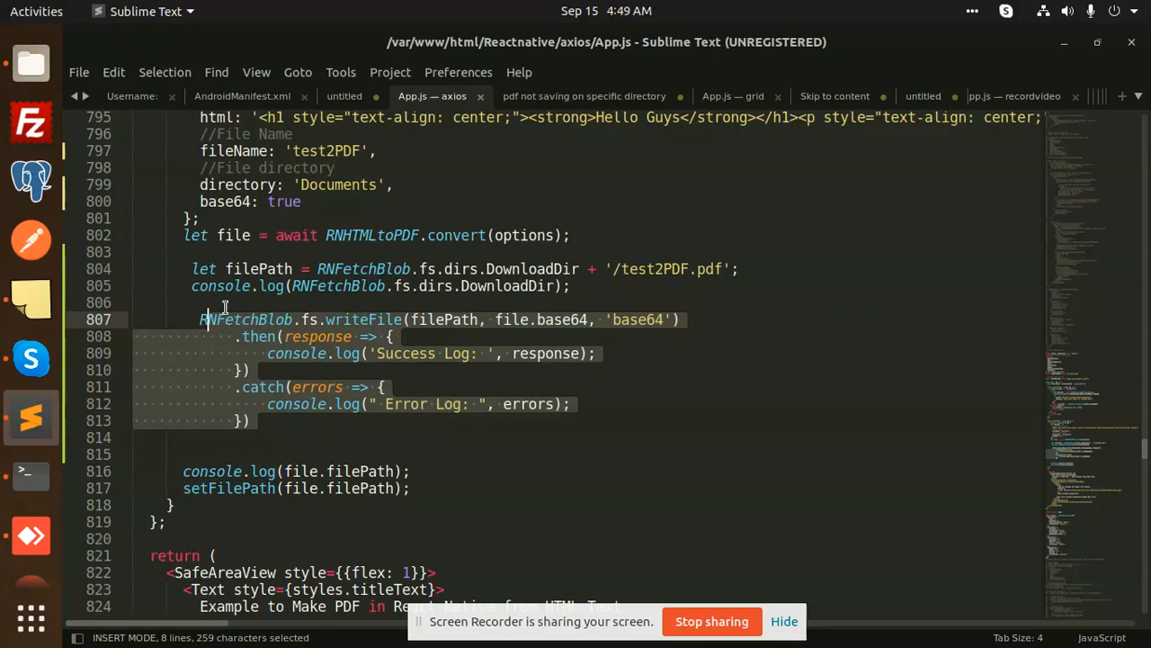
mouse_move(31, 536)
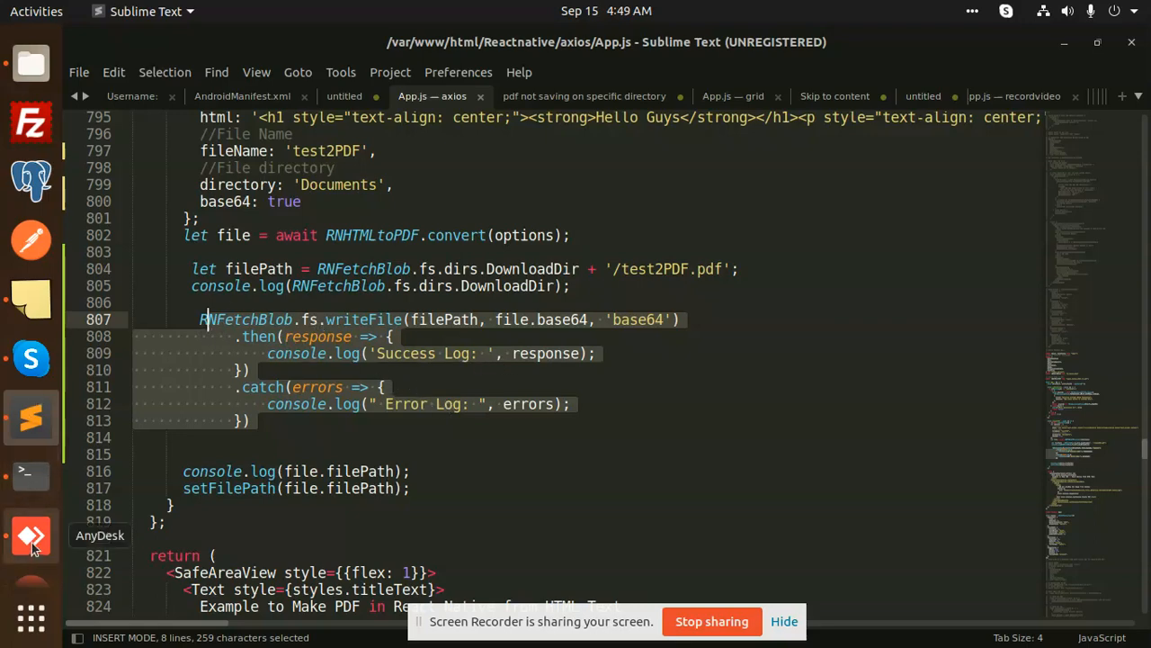
View the phone's Download folder over AnyDesk listing test2PDF.pdf, then return to the terminal log.
left_click(33, 536)
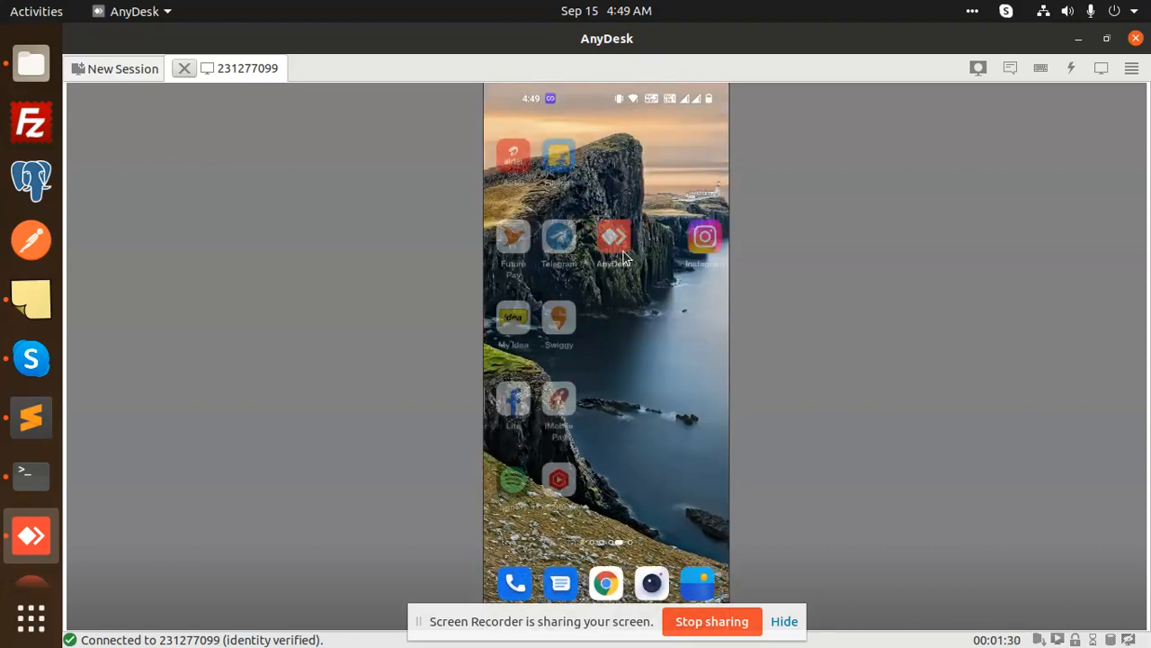
left_click_drag(606, 99, 606, 360)
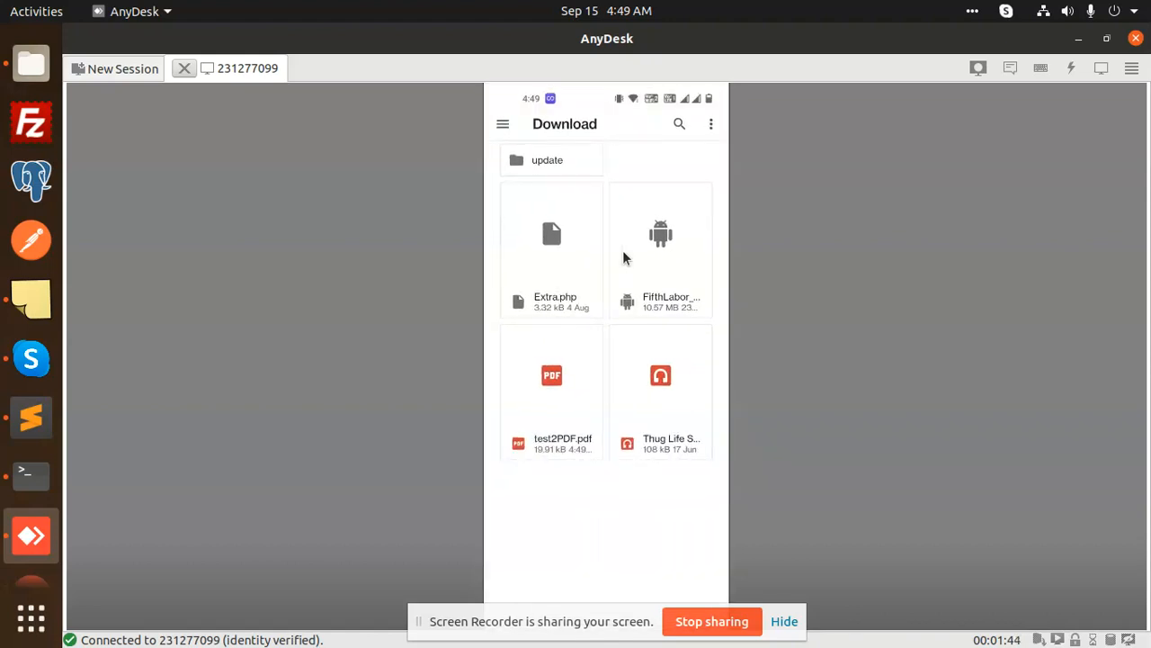
left_click(551, 387)
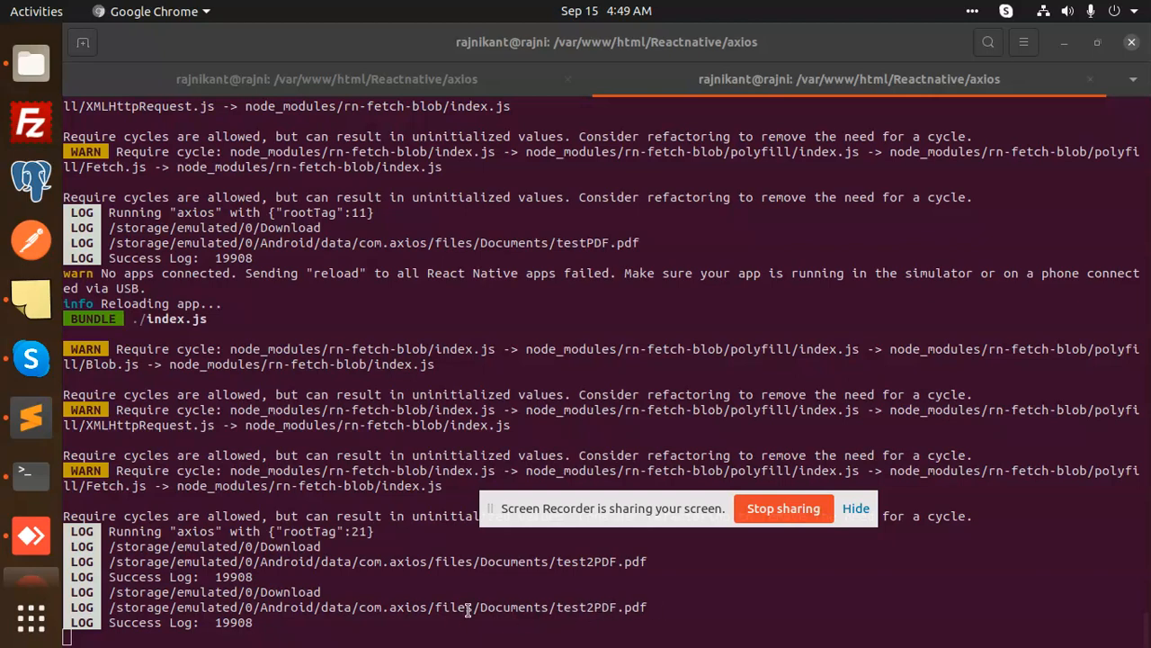
mouse_move(31, 619)
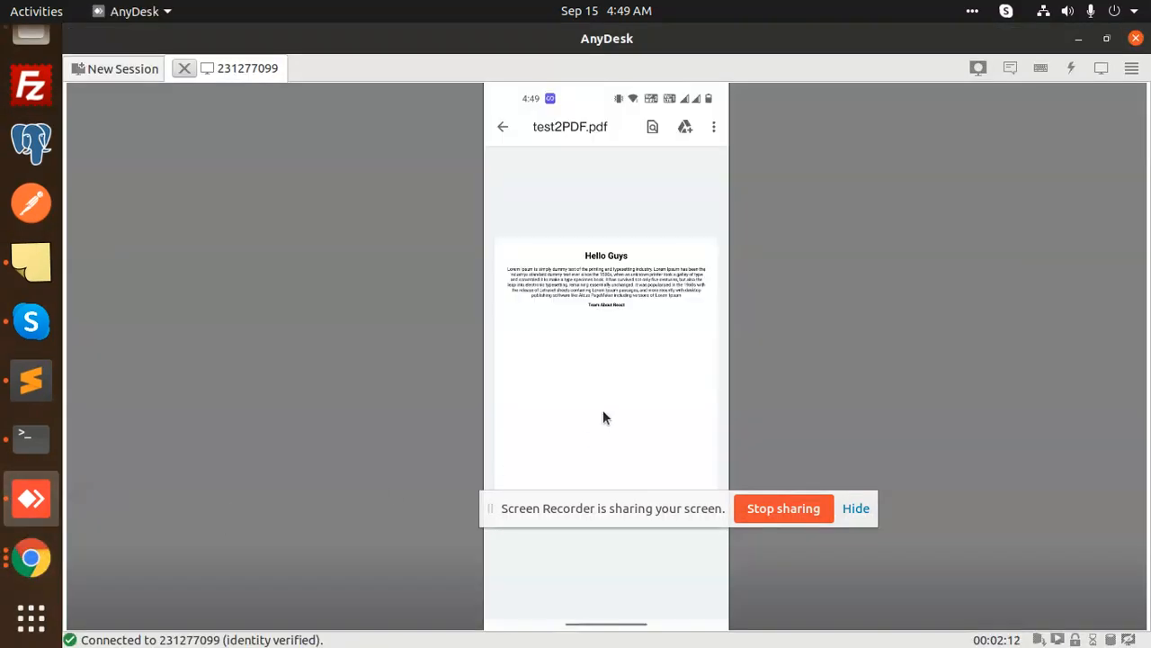
Navigate the phone into Android/data/com.axios/files showing docs and Documents.
left_click(502, 126)
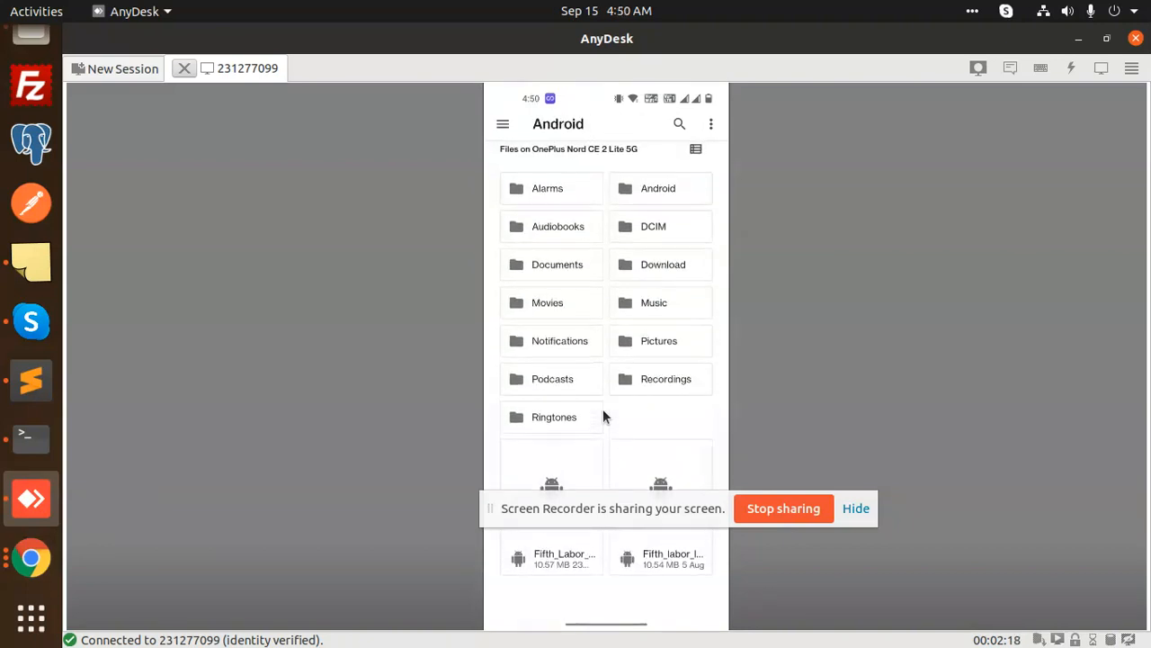
left_click(658, 189)
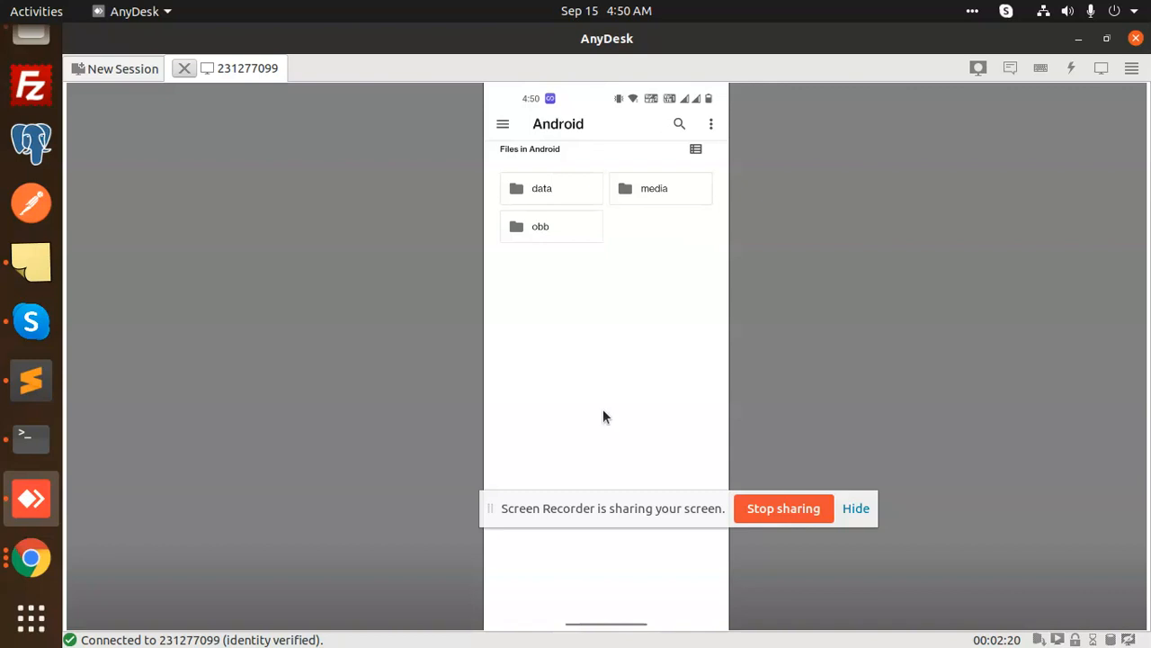
left_click(542, 189)
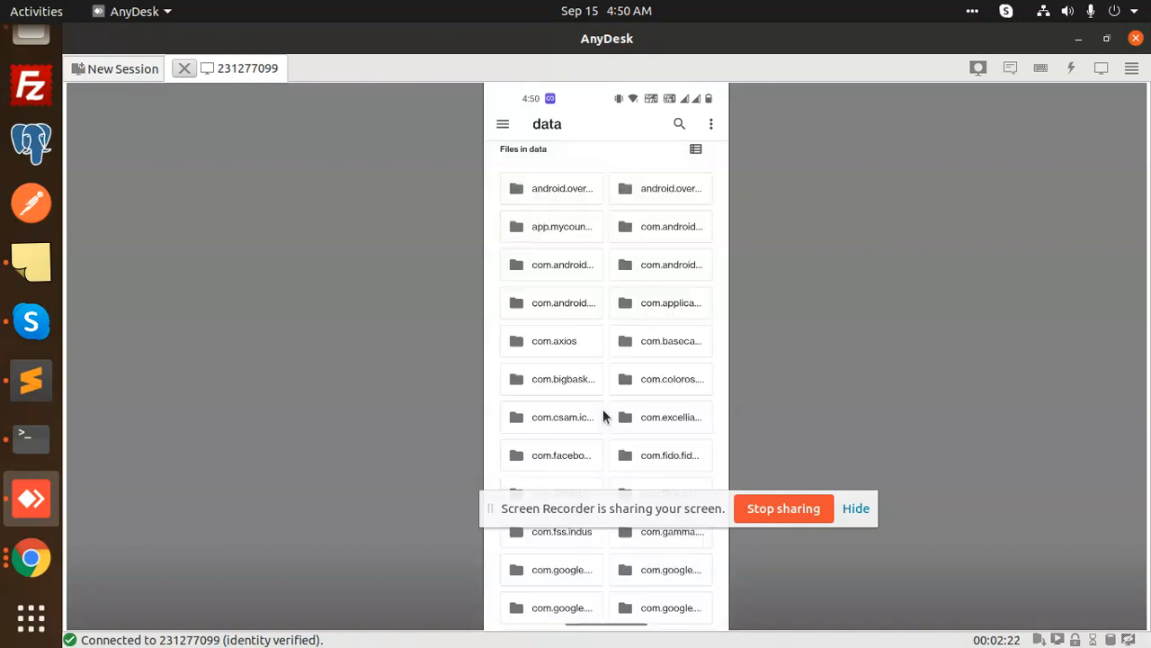
left_click(554, 340)
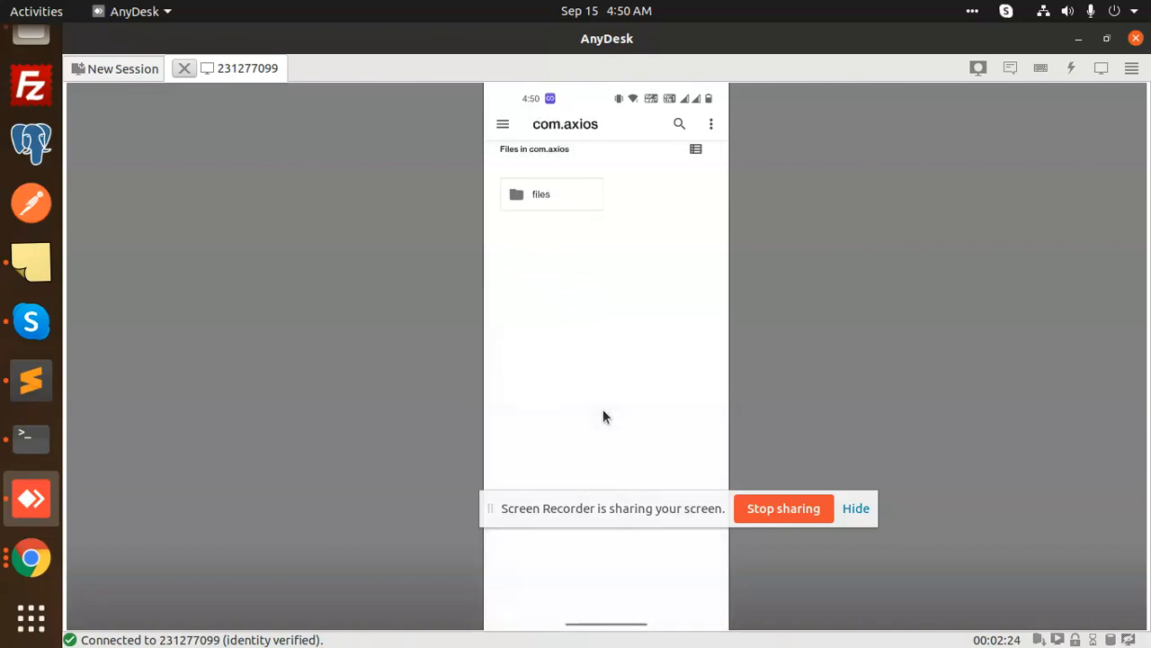
left_click(540, 195)
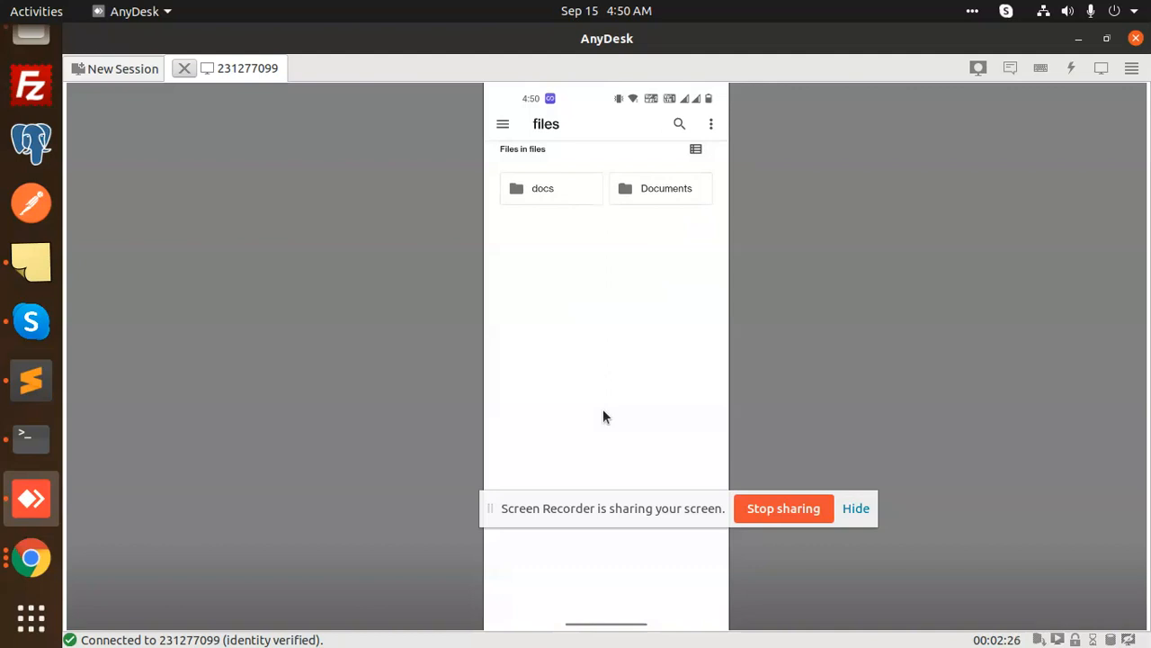
Return to App.js in Sublime Text and clear the writeFile block selection.
left_click(666, 189)
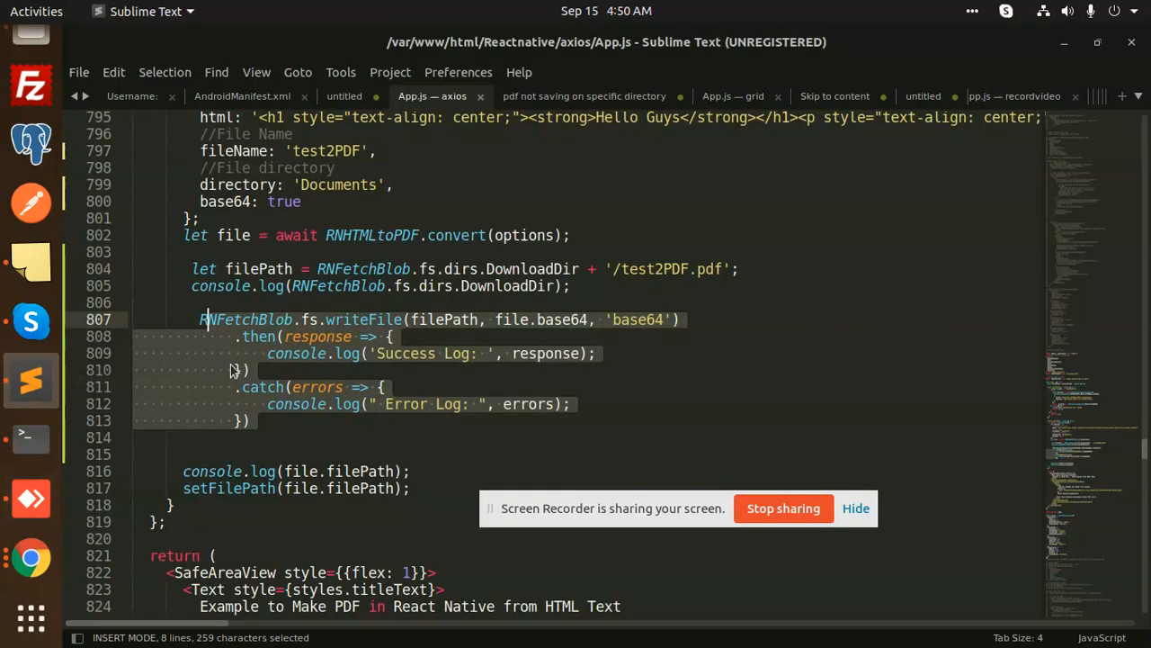
left_click(199, 302)
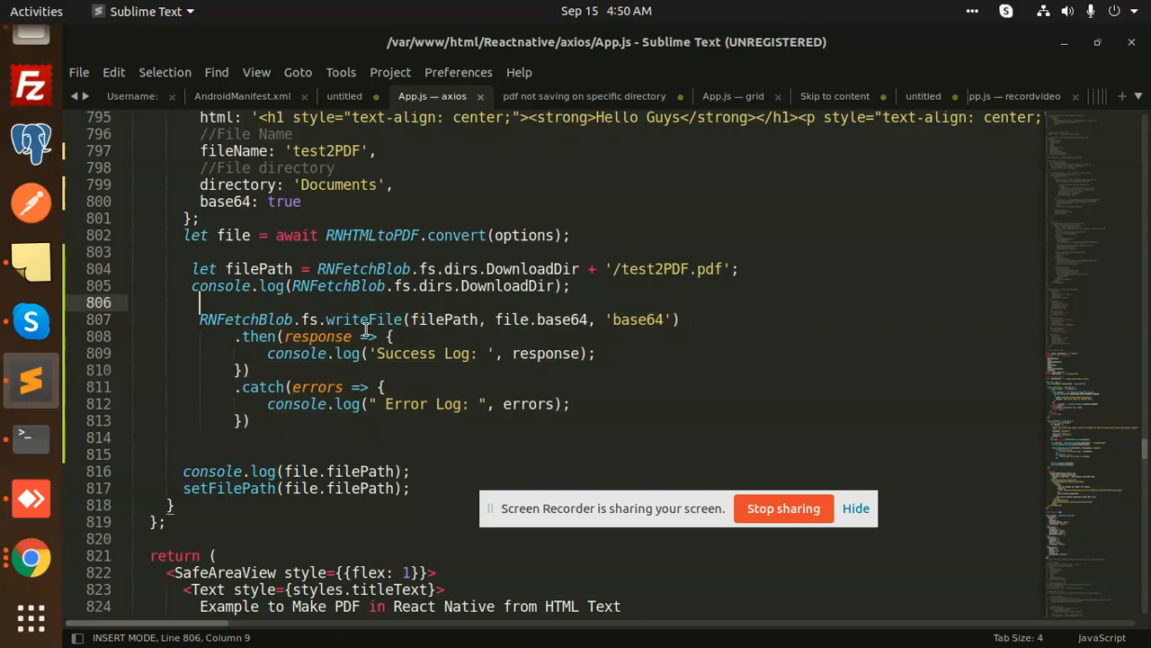